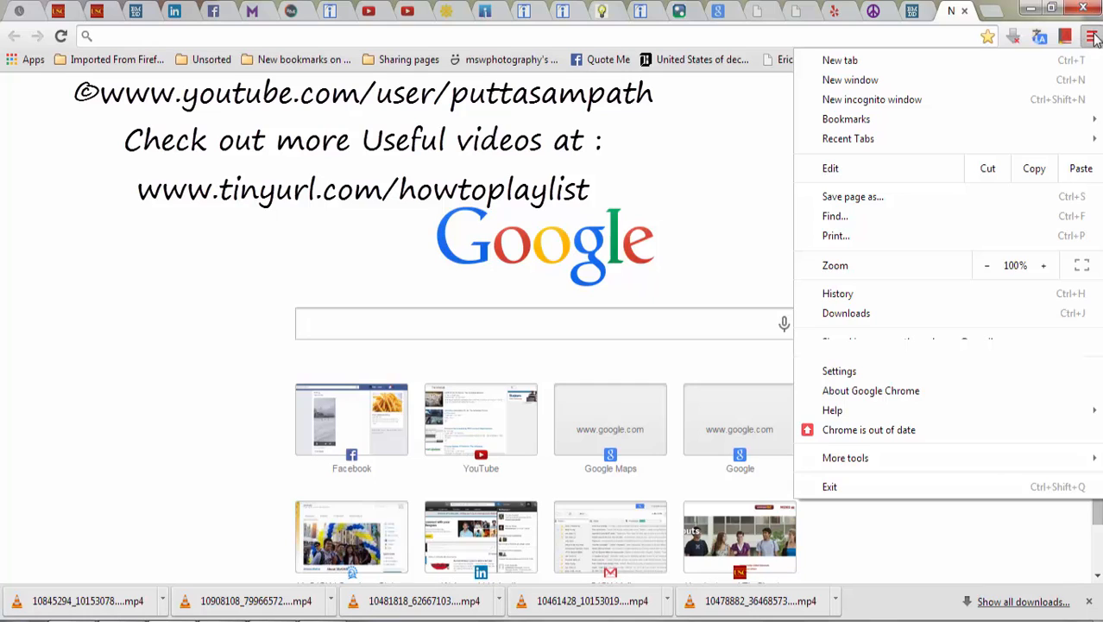
{"action": "mouse_move", "coordinate": [835, 215]}
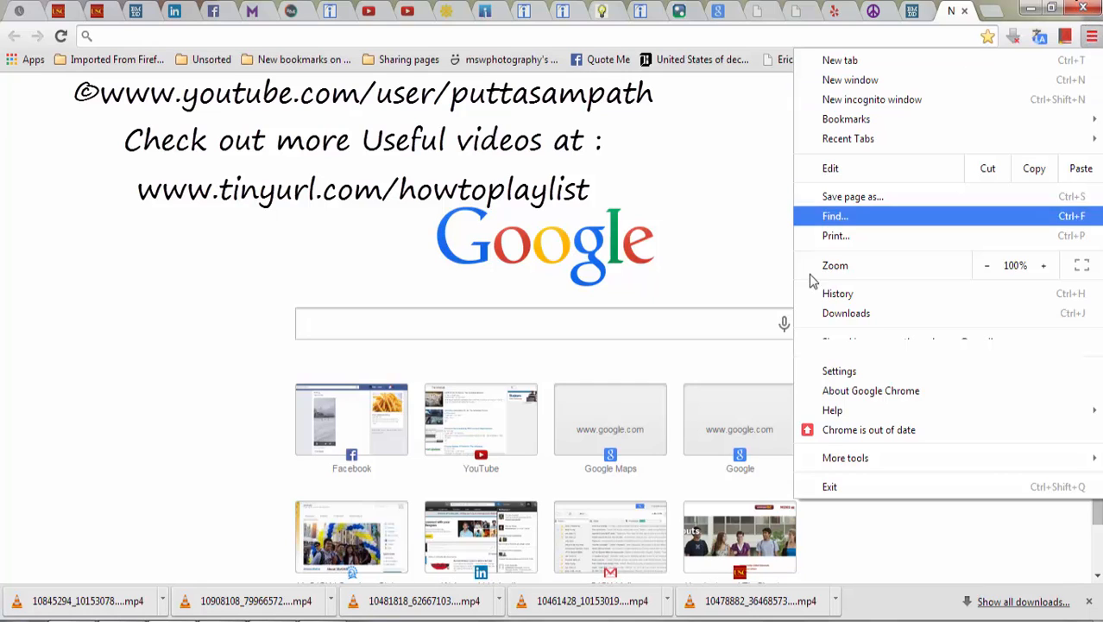
- Go to Chrome's Settings page from the browser menu
{"action": "left_click", "coordinate": [839, 370]}
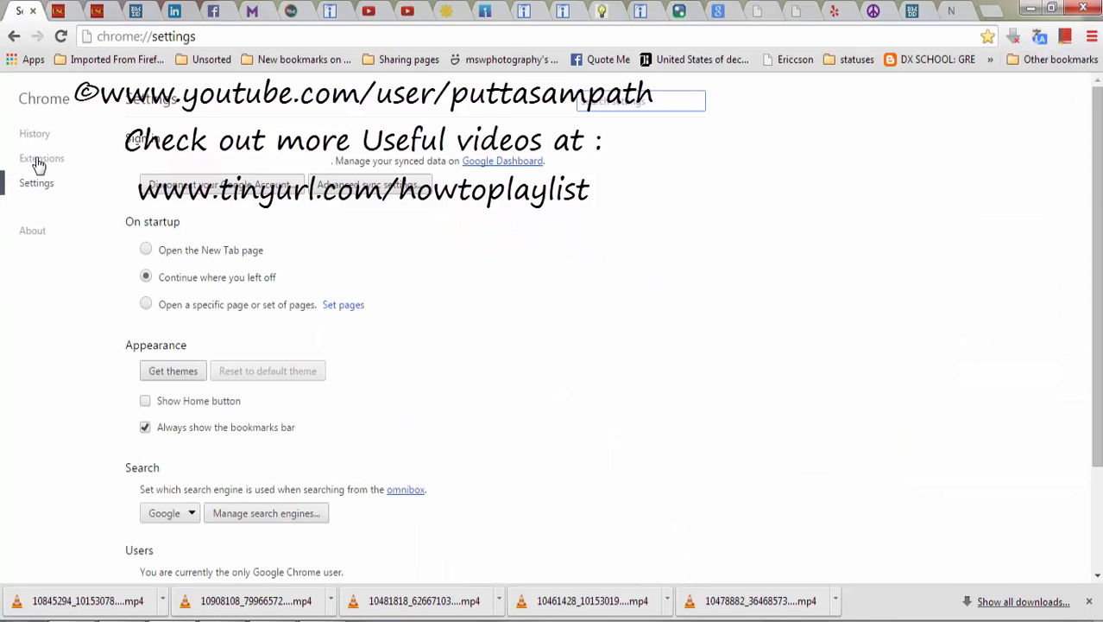
{"action": "mouse_move", "coordinate": [24, 193]}
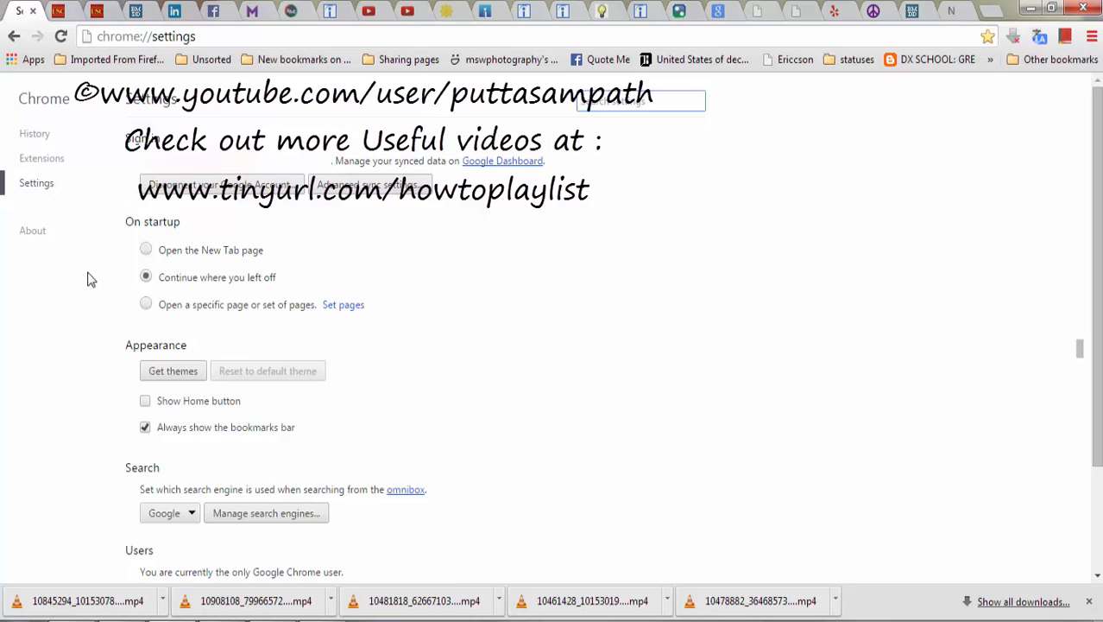
{"action": "mouse_move", "coordinate": [173, 309]}
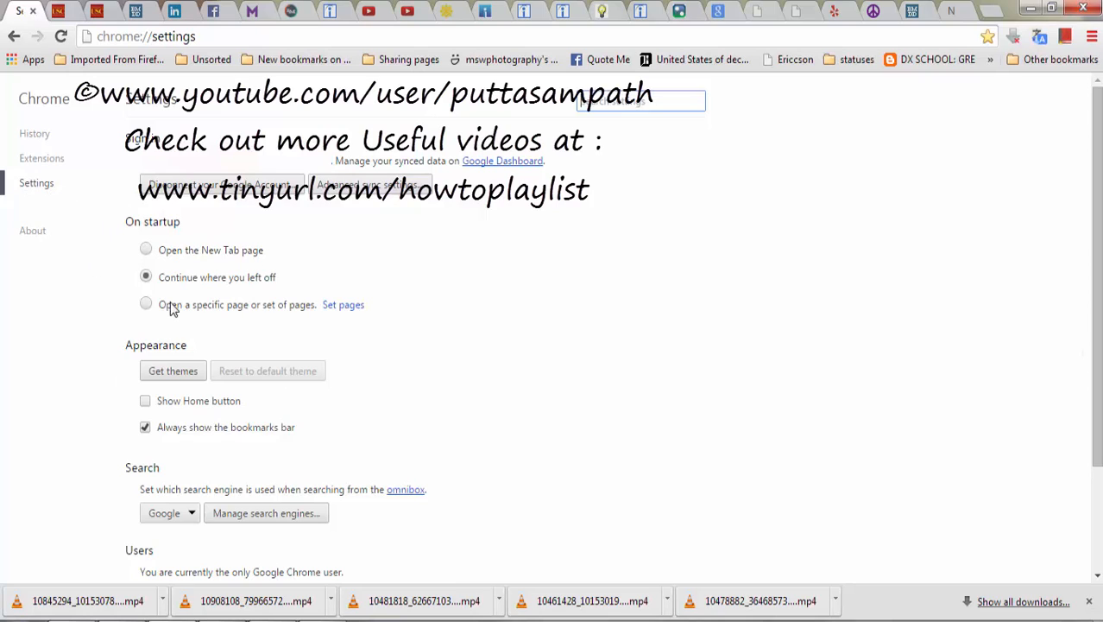
{"action": "mouse_move", "coordinate": [138, 228]}
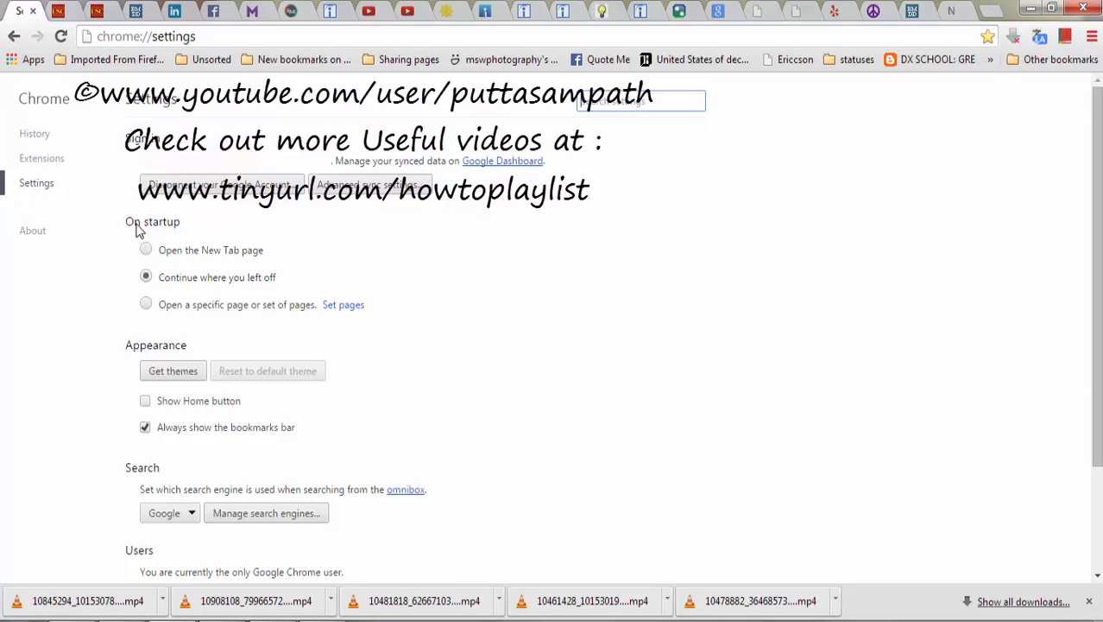
{"action": "mouse_move", "coordinate": [173, 286]}
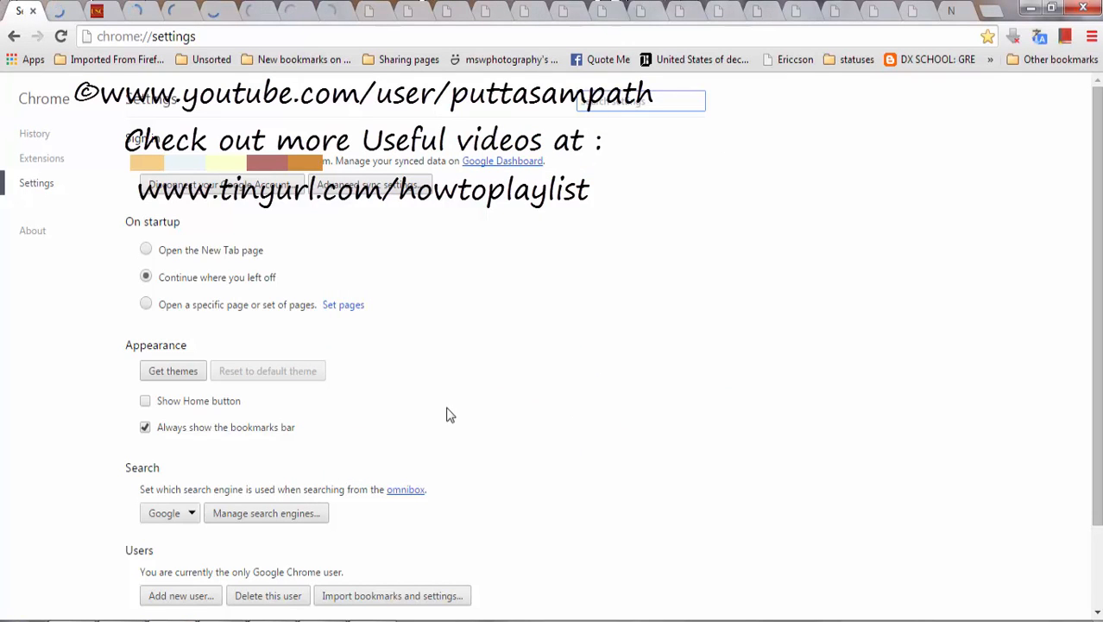
{"action": "mouse_move", "coordinate": [532, 370]}
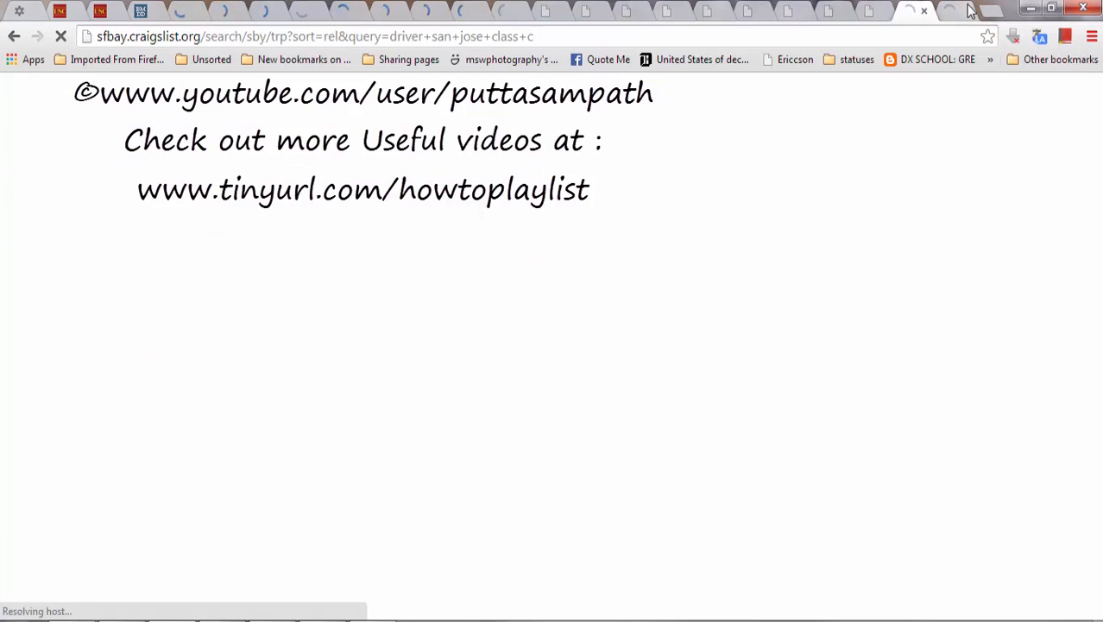
- Bring up Chrome's main menu after the previous session's tabs reload
{"action": "left_click", "coordinate": [1091, 36]}
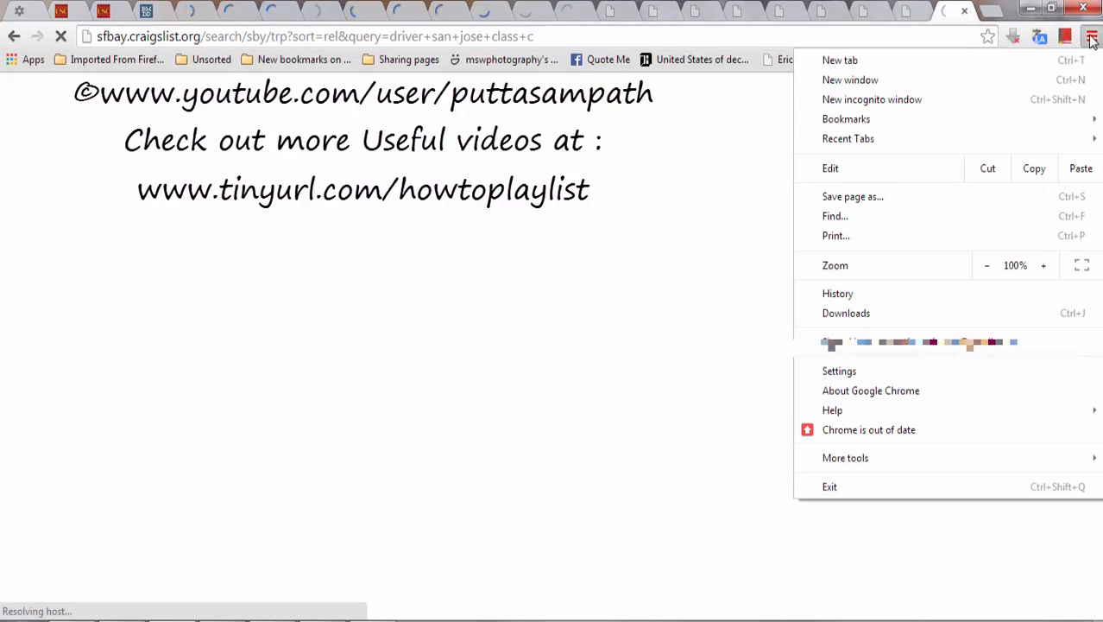
{"action": "mouse_move", "coordinate": [846, 117]}
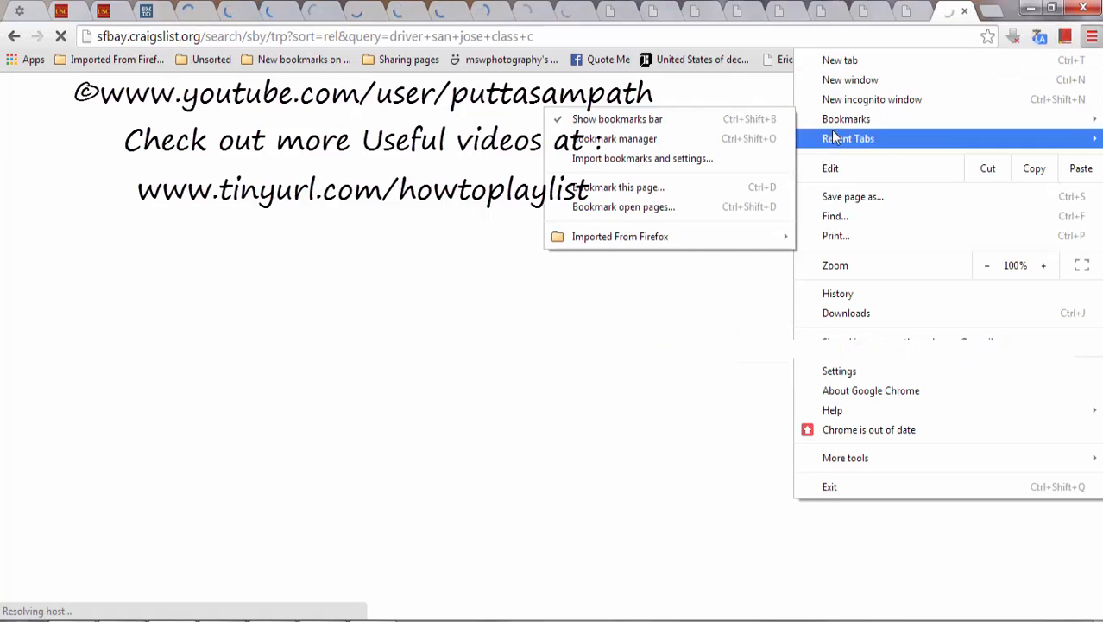
- Reveal the Recently closed list under Recent Tabs in the Chrome menu
{"action": "left_click", "coordinate": [848, 138]}
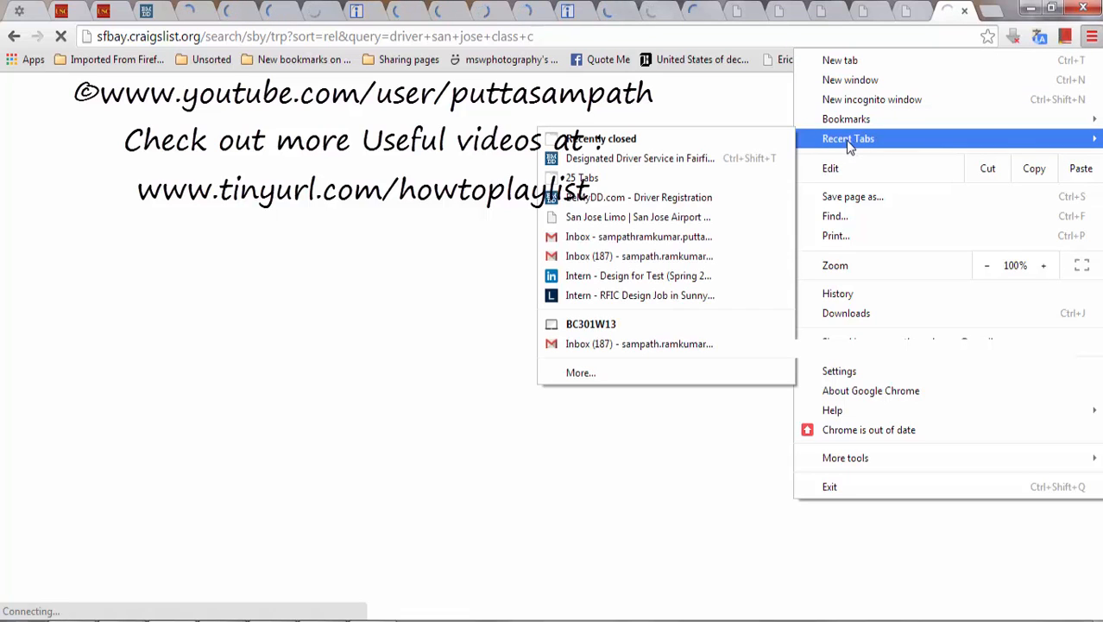
{"action": "mouse_move", "coordinate": [637, 218]}
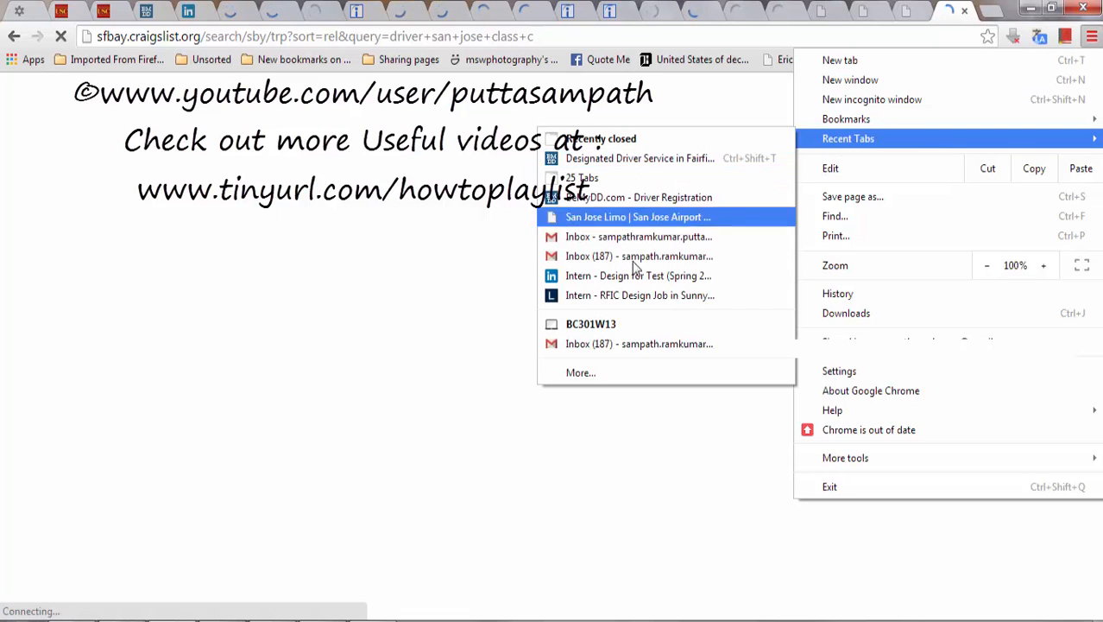